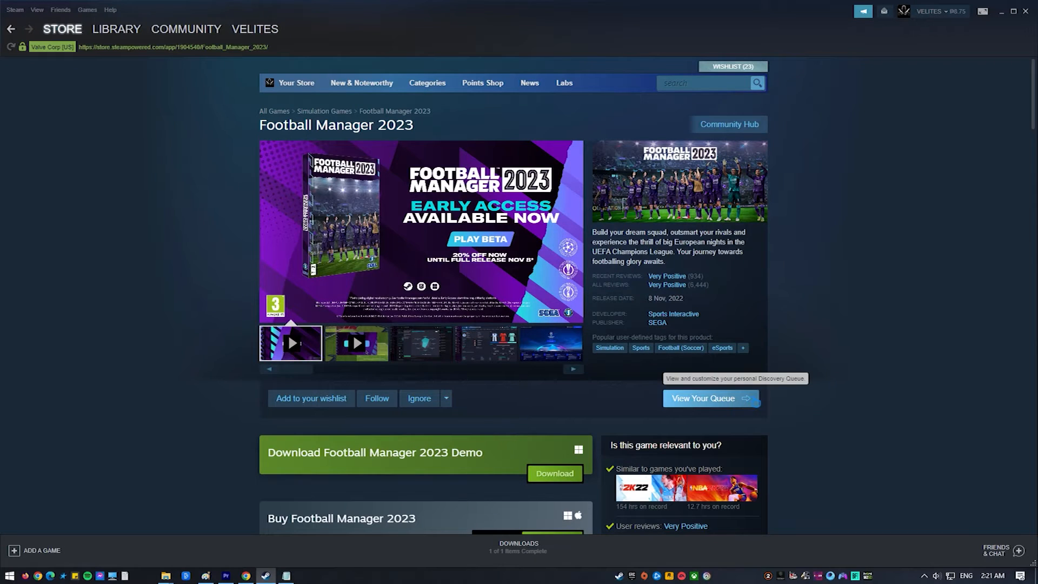
- Scroll the Football Manager 2023 store page down to its Windows system requirements
{"action": "scroll", "scroll_direction": "down", "scroll_amount": 3}
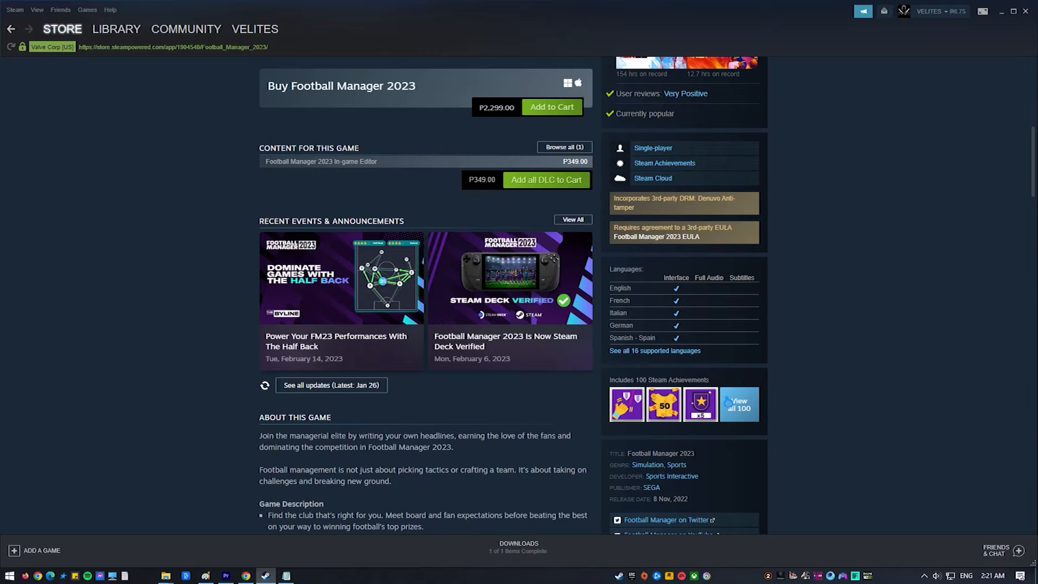
{"action": "scroll", "scroll_direction": "down", "scroll_amount": 3}
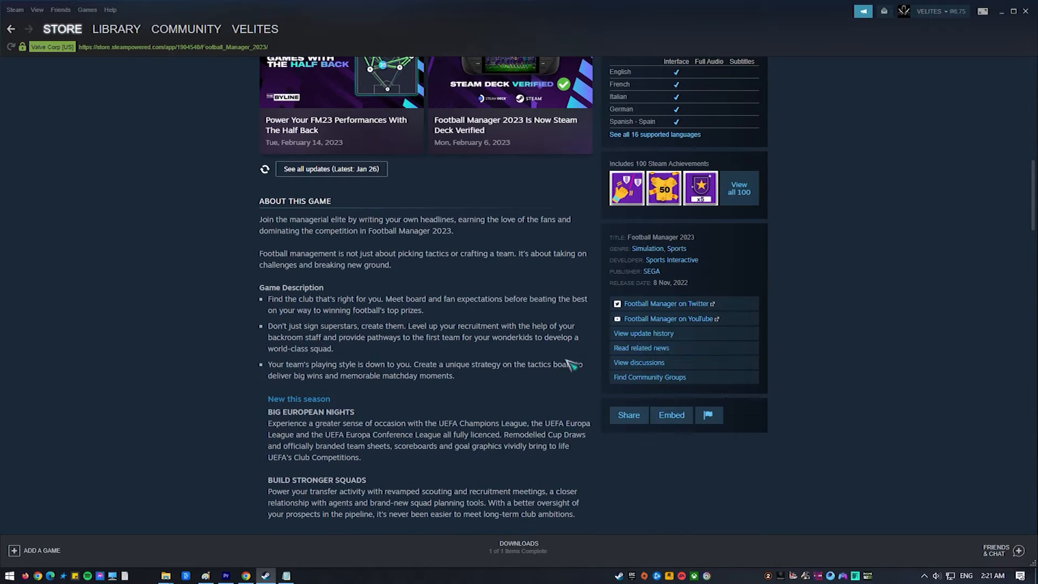
{"action": "scroll", "scroll_direction": "down", "scroll_amount": 3}
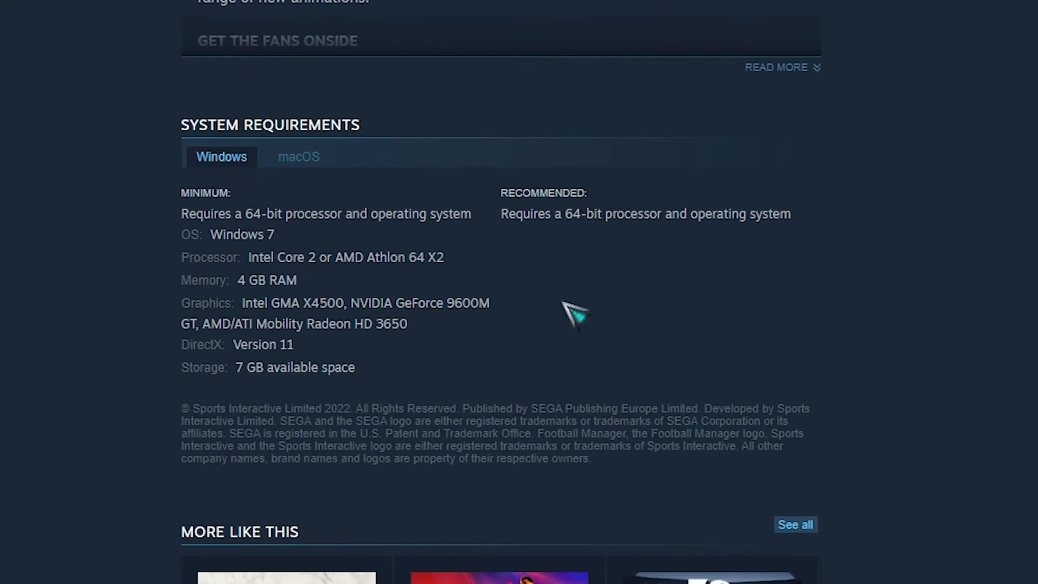
{"action": "mouse_move", "coordinate": [245, 308]}
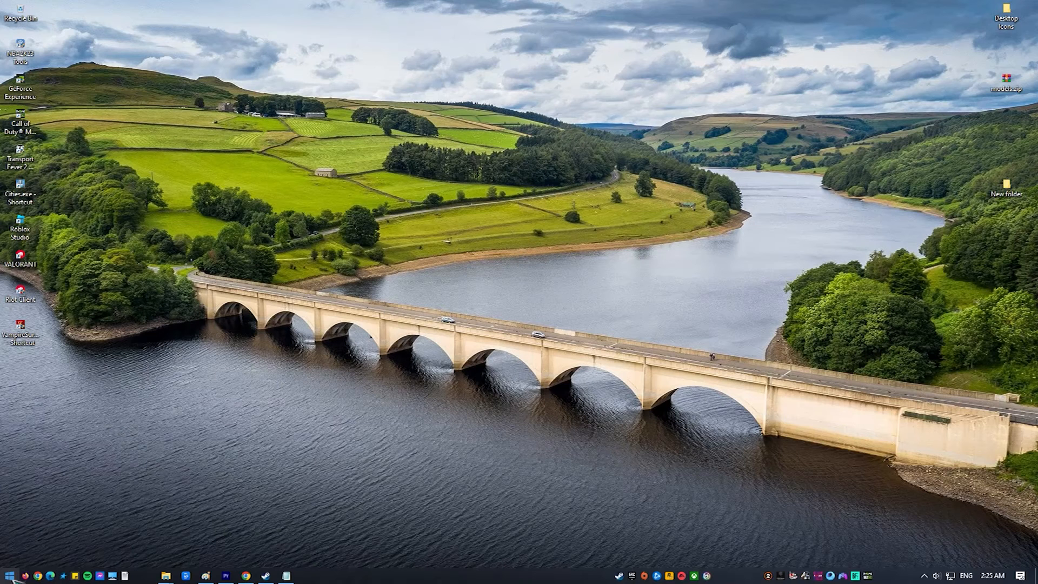
- From Device Manager, update the NVIDIA GeForce GTX 1050 Ti driver via automatic search
{"action": "right_click", "coordinate": [7, 574]}
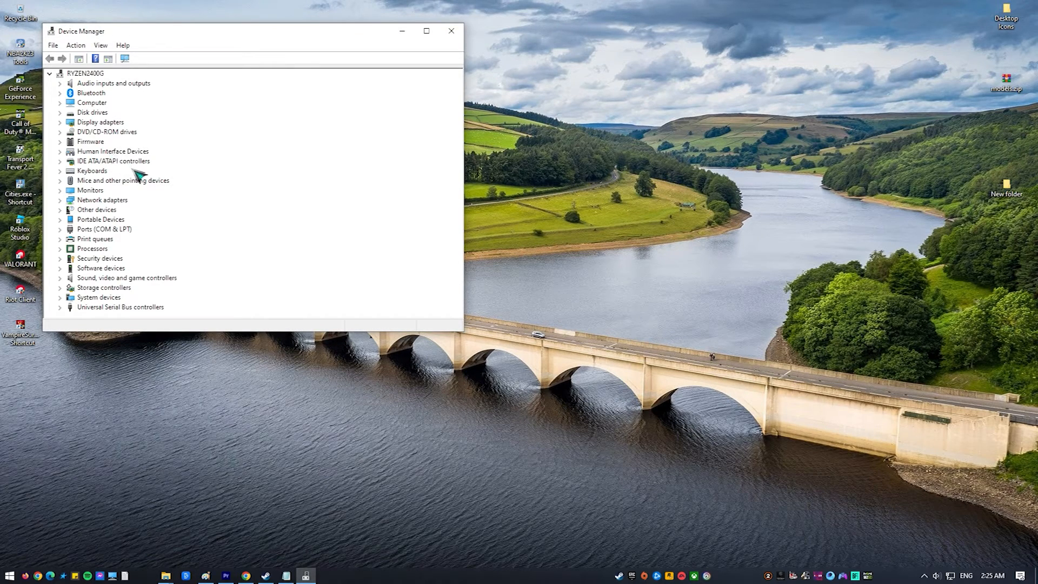
{"action": "mouse_move", "coordinate": [62, 127]}
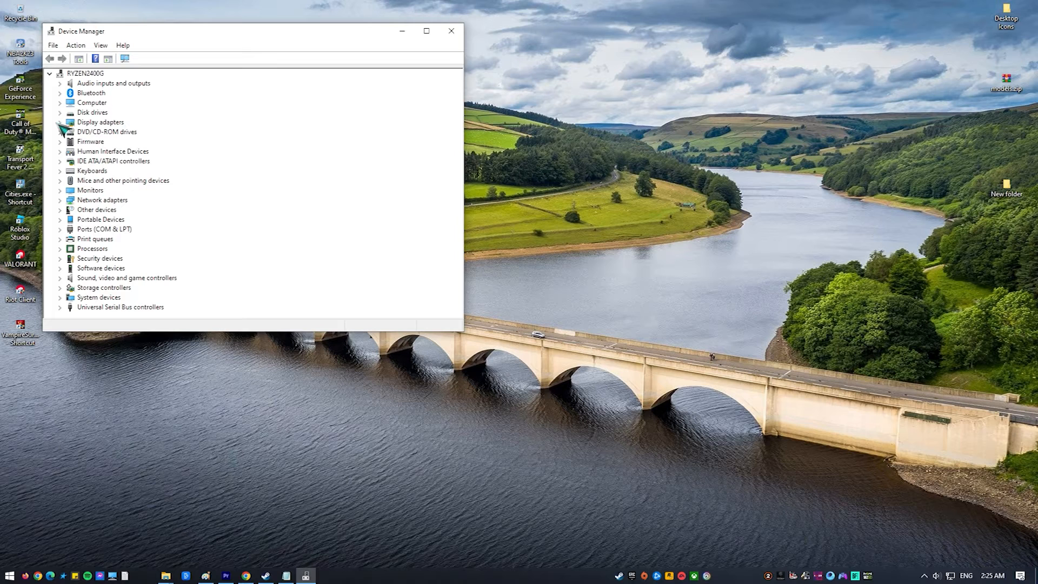
{"action": "right_click", "coordinate": [126, 131]}
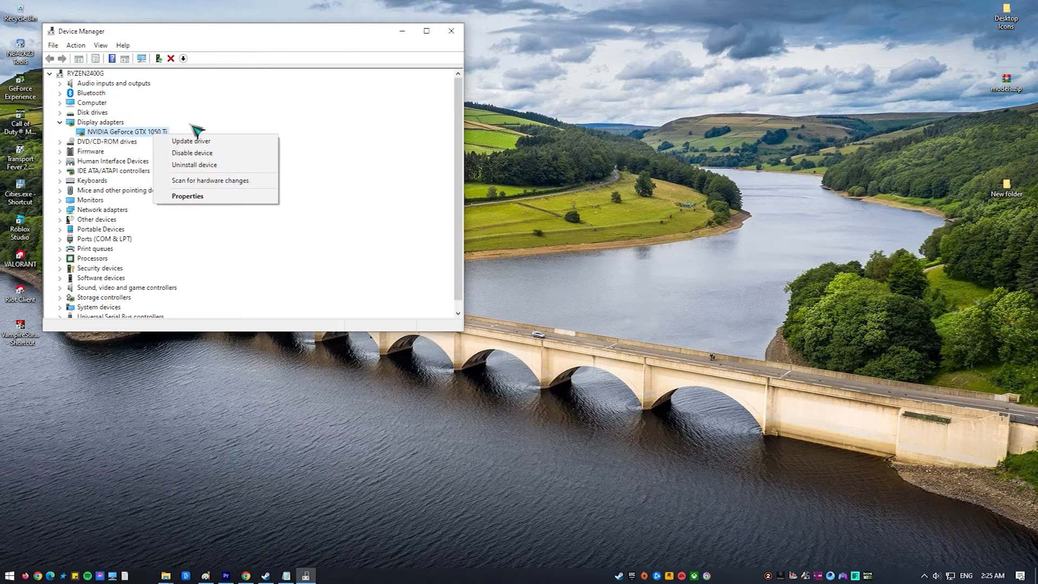
{"action": "left_click", "coordinate": [190, 140]}
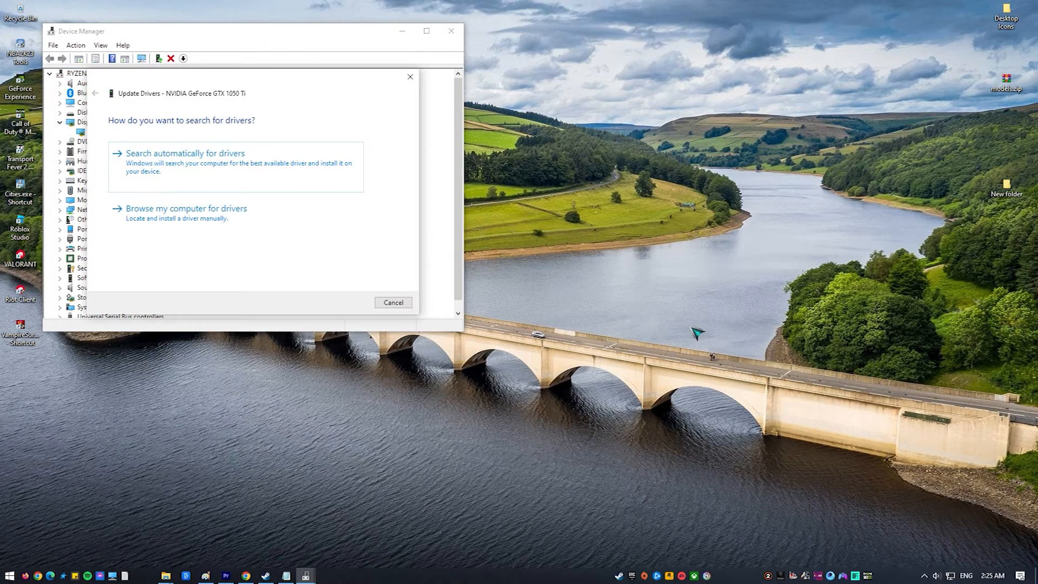
{"action": "mouse_move", "coordinate": [354, 177]}
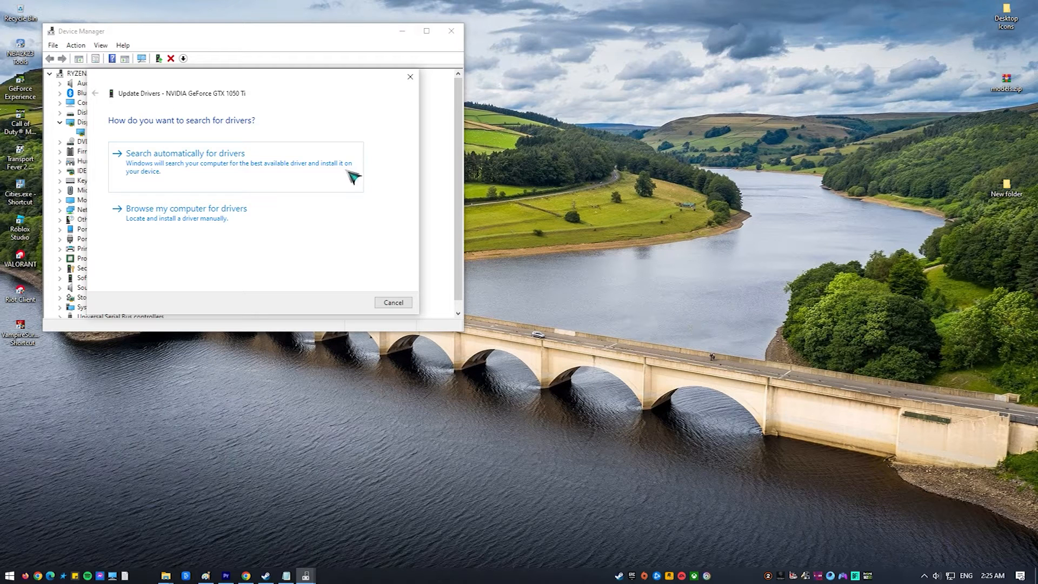
{"action": "left_click", "coordinate": [184, 152]}
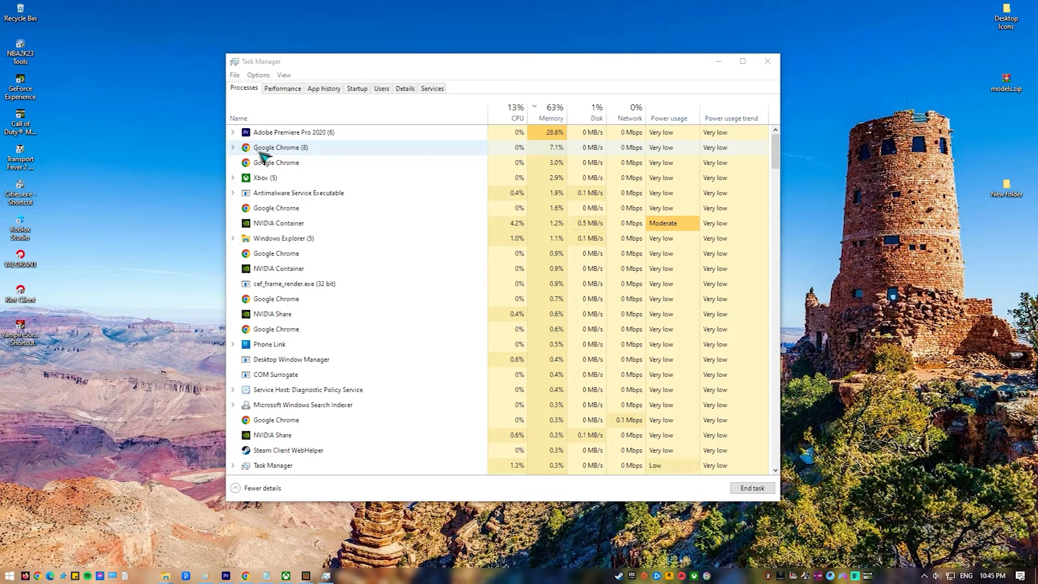
- Scroll the Processes list and bring up the end-task menu for Google Chrome (8)
{"action": "scroll", "scroll_direction": "down", "scroll_amount": 3}
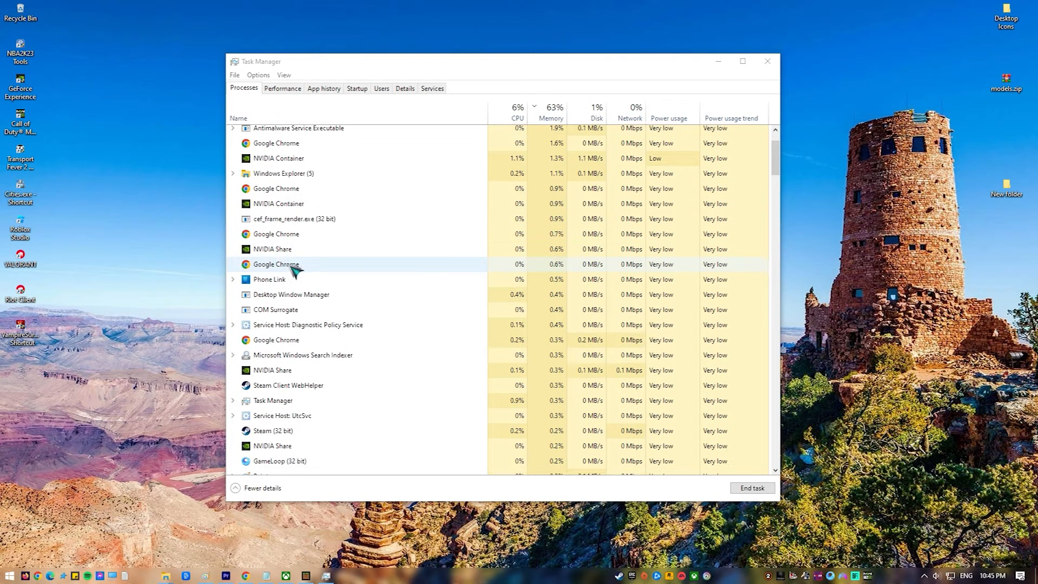
{"action": "scroll", "scroll_direction": "down", "scroll_amount": 3}
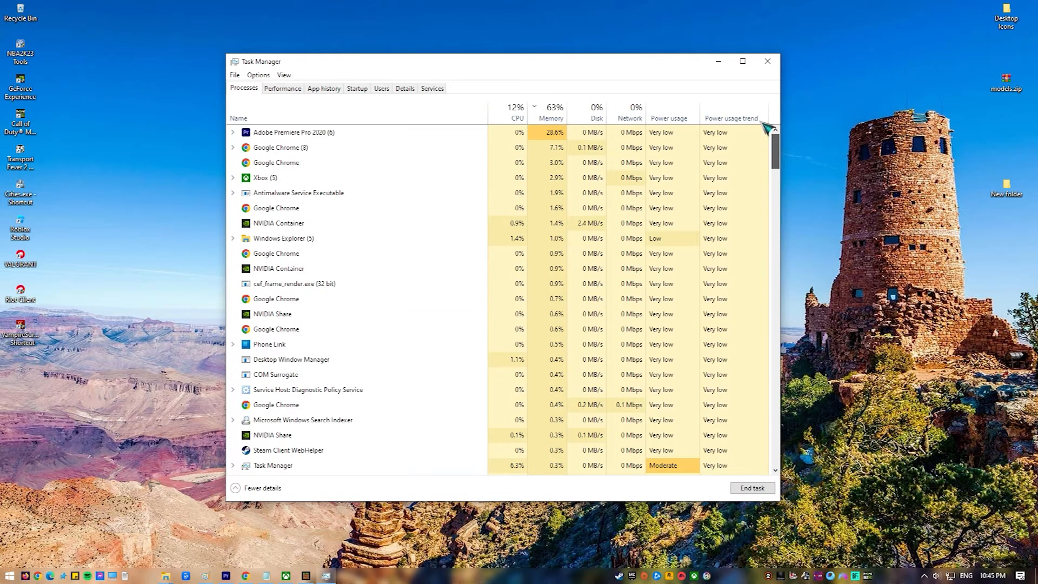
{"action": "right_click", "coordinate": [280, 147]}
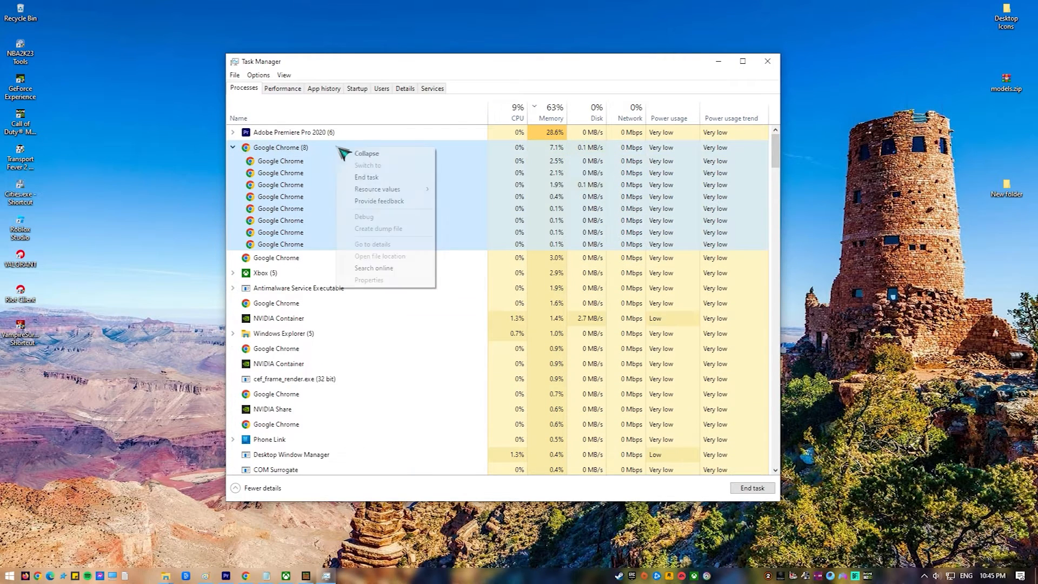
{"action": "mouse_move", "coordinate": [397, 188]}
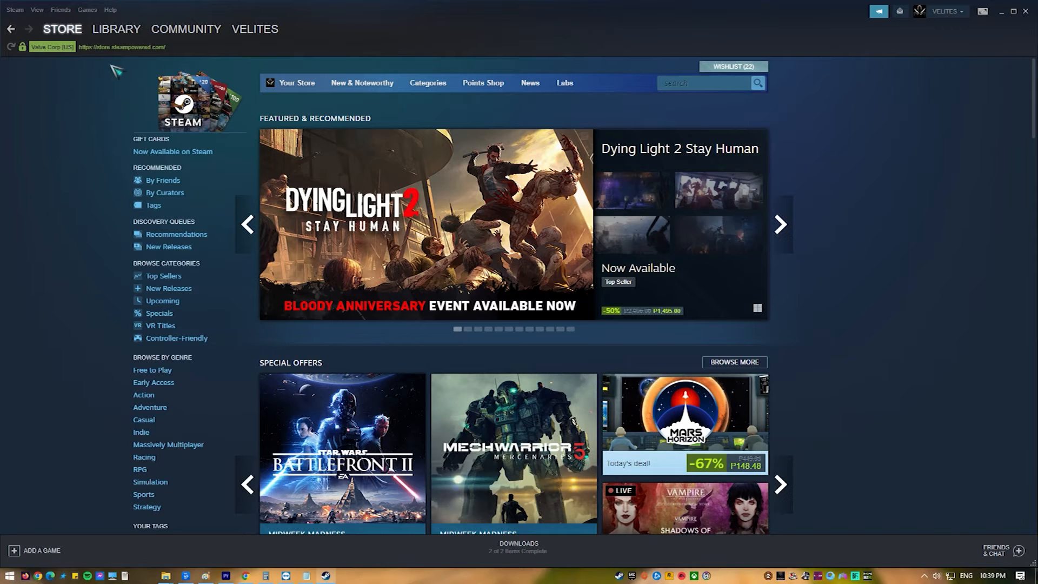
- From the Library, verify the integrity of Mafia III: Definitive Edition's game files
{"action": "left_click", "coordinate": [116, 28]}
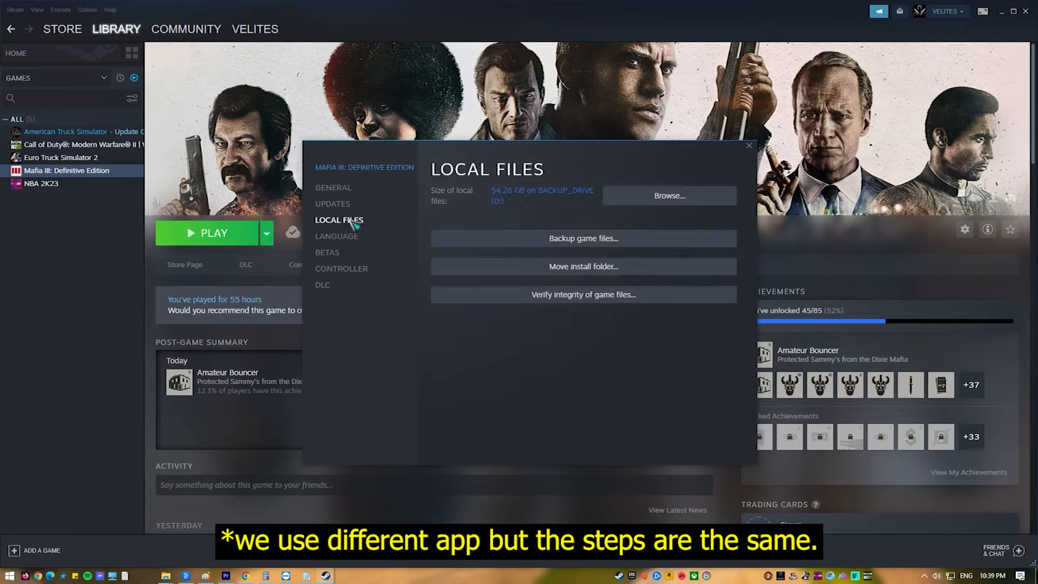
{"action": "left_click", "coordinate": [582, 294]}
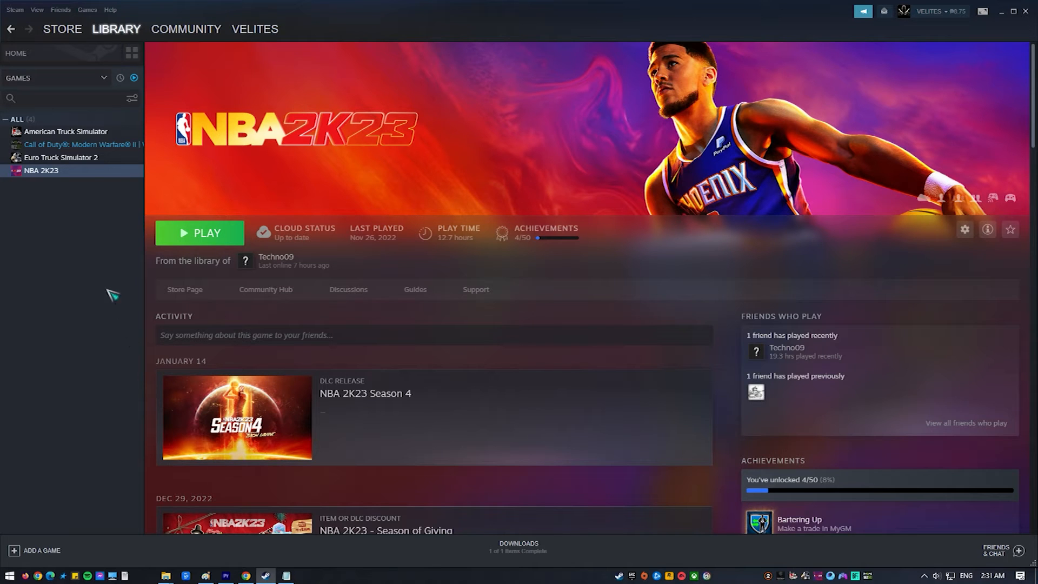
- Browse Euro Truck Simulator 2's local files from its Properties to reach the install folder
{"action": "right_click", "coordinate": [61, 157]}
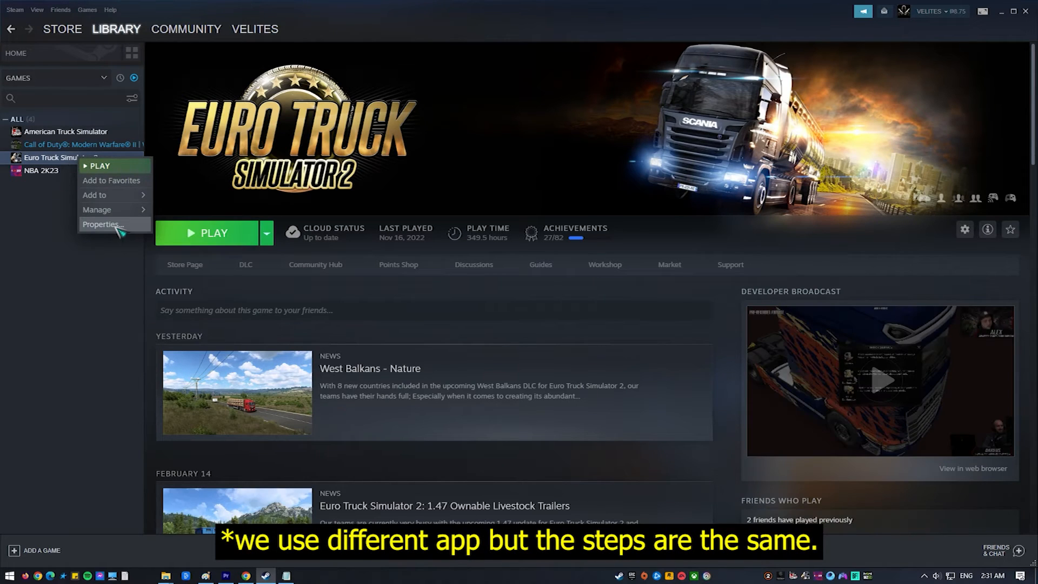
{"action": "left_click", "coordinate": [101, 223]}
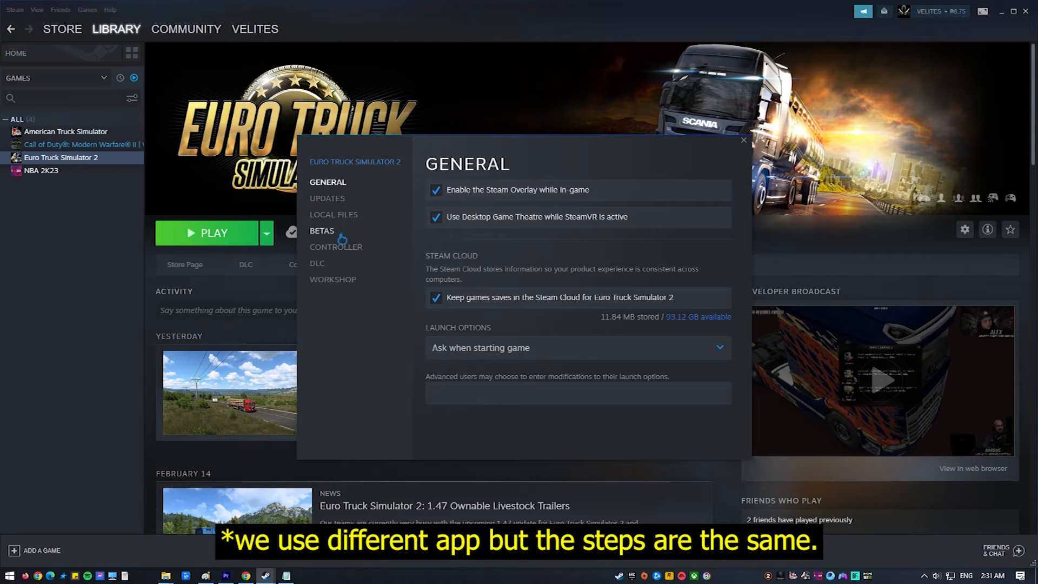
{"action": "left_click", "coordinate": [334, 215]}
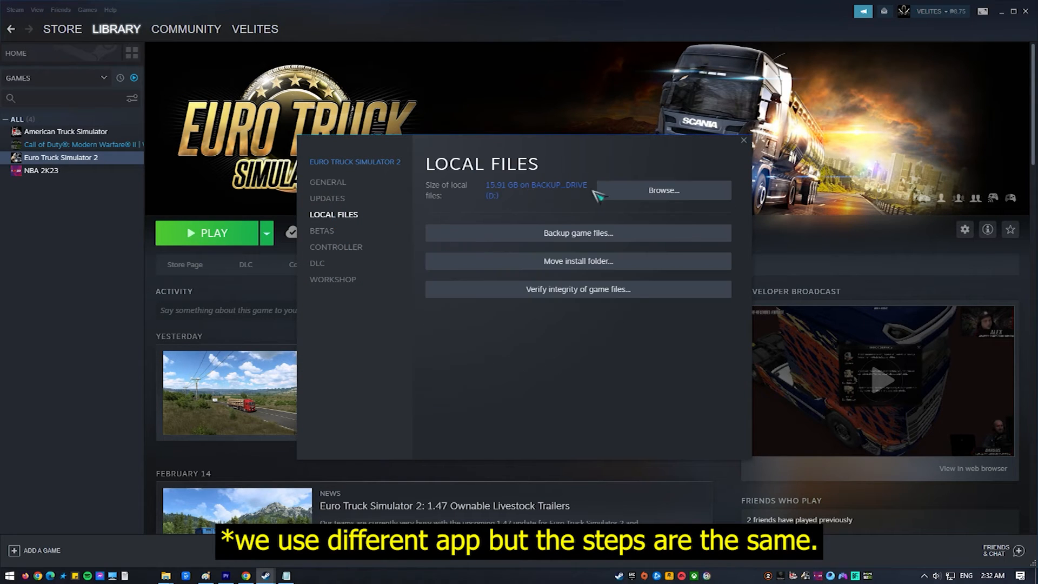
{"action": "left_click", "coordinate": [661, 191]}
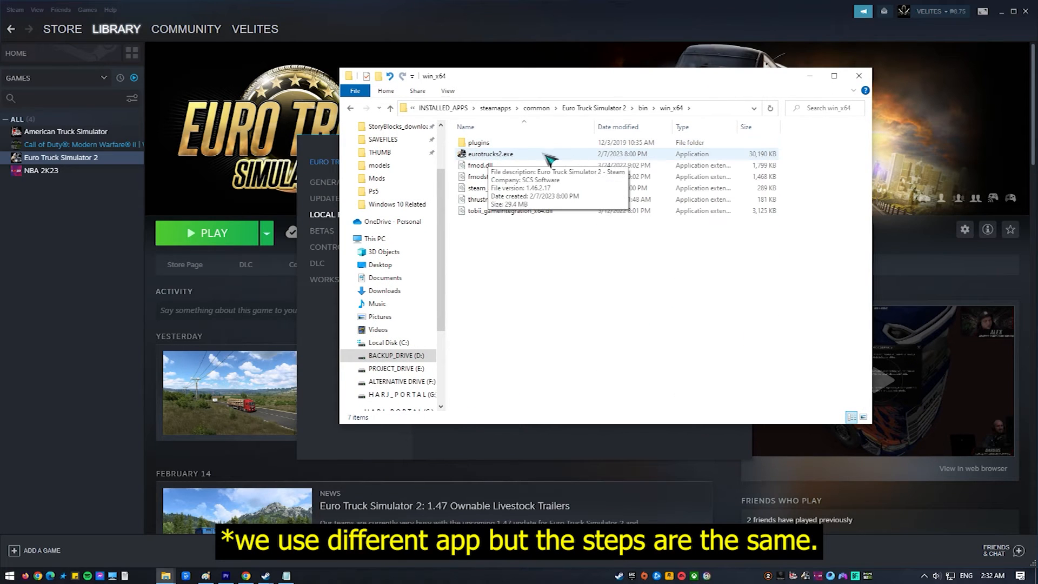
- Enable 'Run this program as an administrator' in eurotrucks2.exe's Compatibility properties and apply it
{"action": "right_click", "coordinate": [490, 153]}
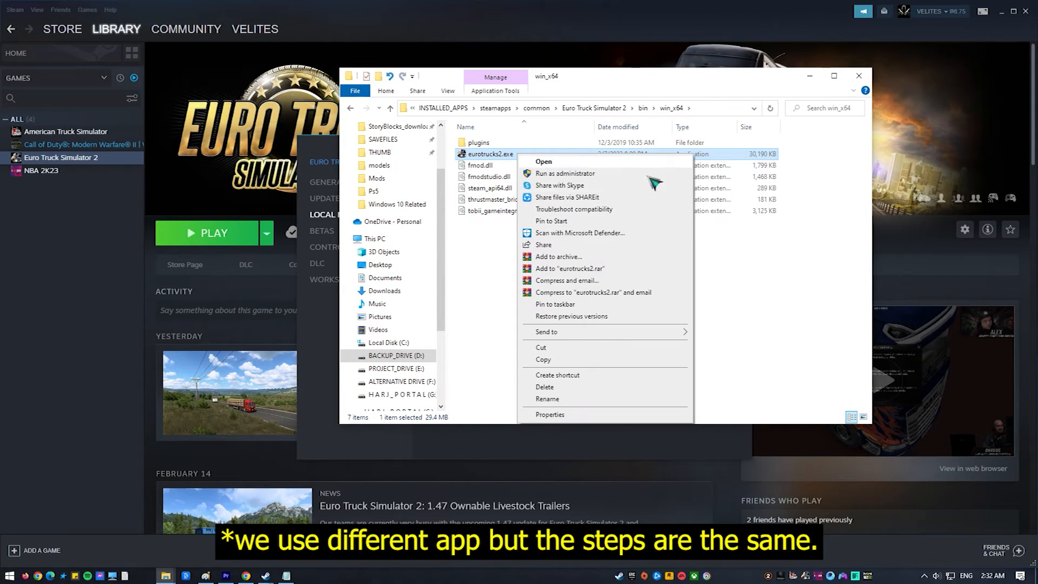
{"action": "left_click", "coordinate": [549, 414]}
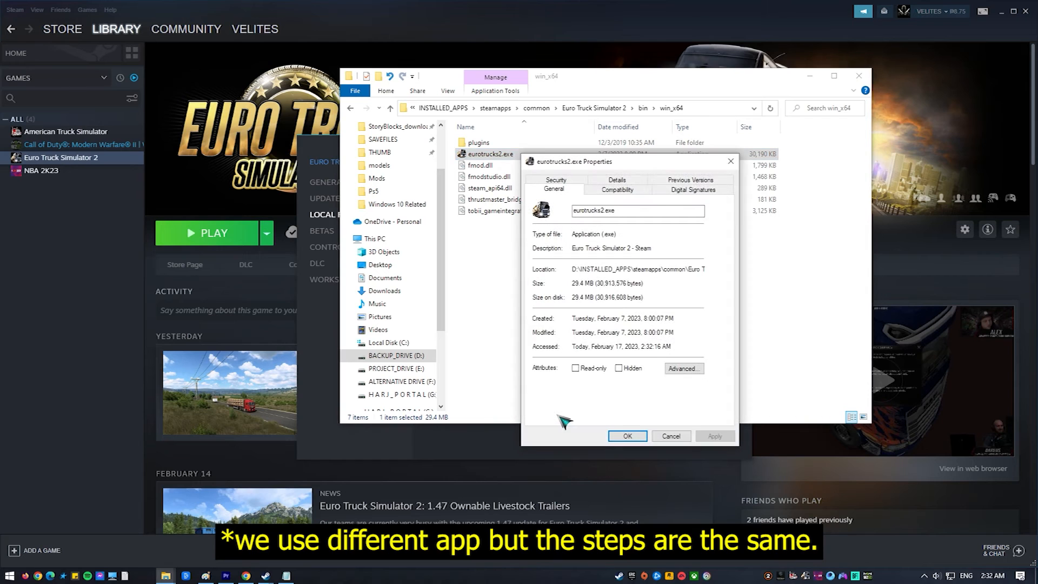
{"action": "left_click", "coordinate": [616, 190]}
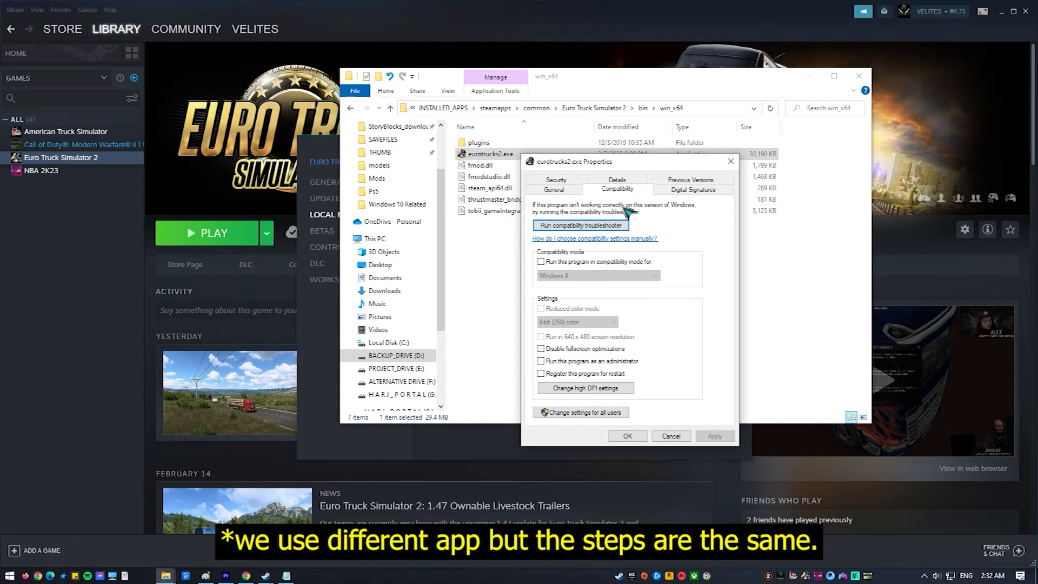
{"action": "left_click", "coordinate": [540, 361]}
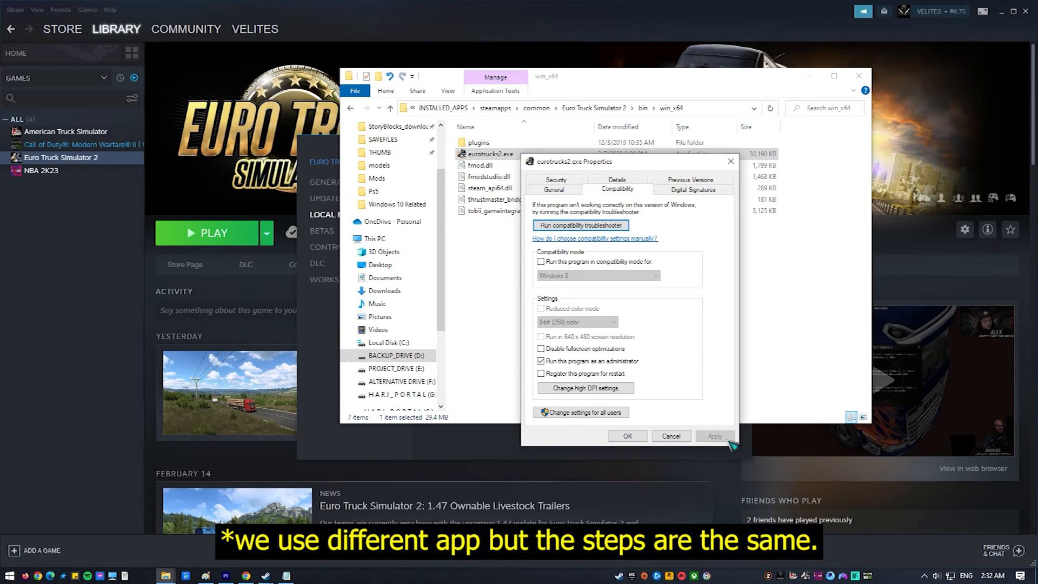
{"action": "left_click", "coordinate": [626, 436]}
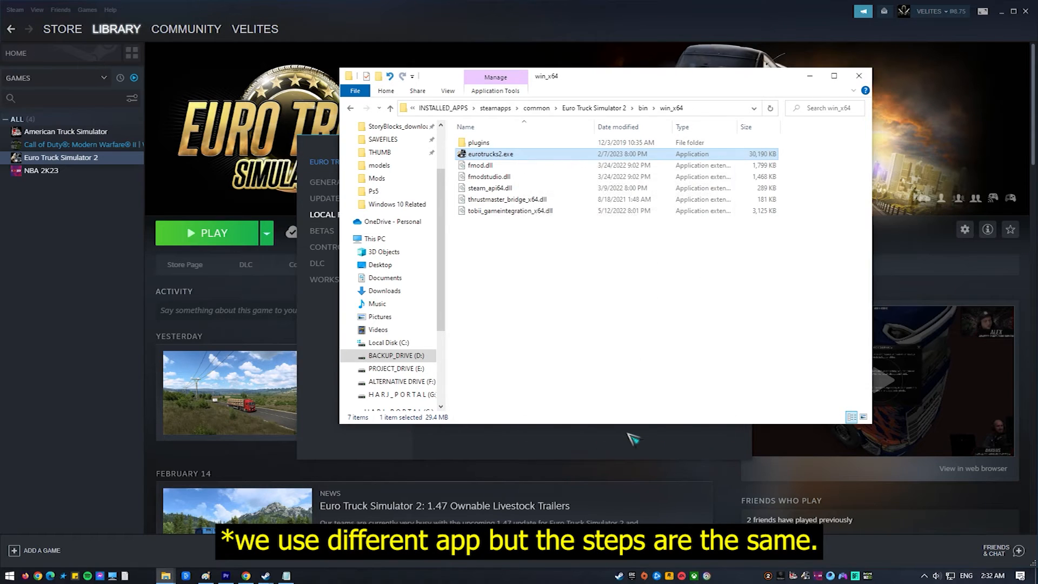